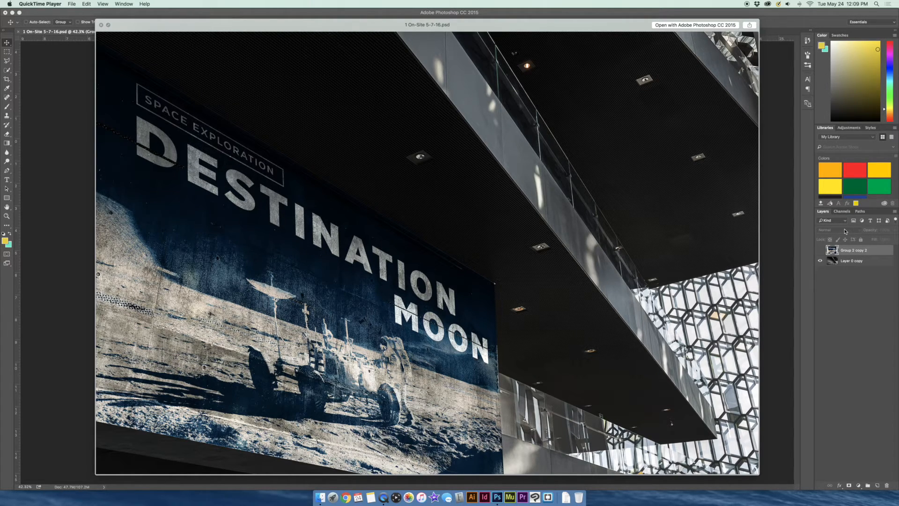
{"action": "mouse_move", "coordinate": [839, 227]}
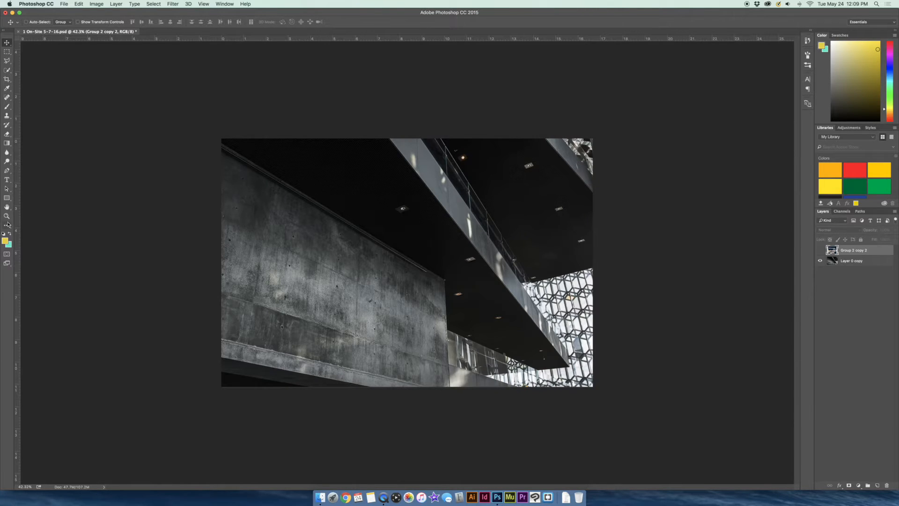
Zoom in on the wall photo and show the Group 2 copy 2 poster group
{"action": "left_click", "coordinate": [7, 216]}
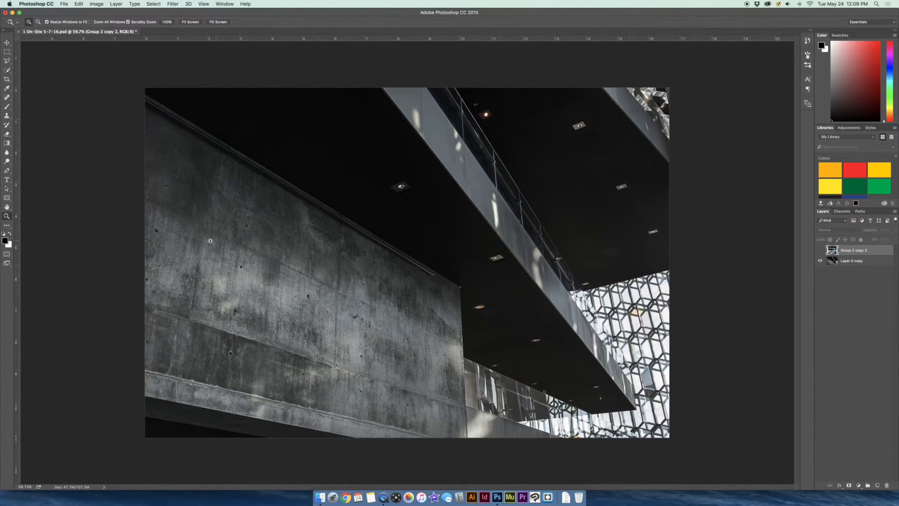
{"action": "mouse_move", "coordinate": [119, 215]}
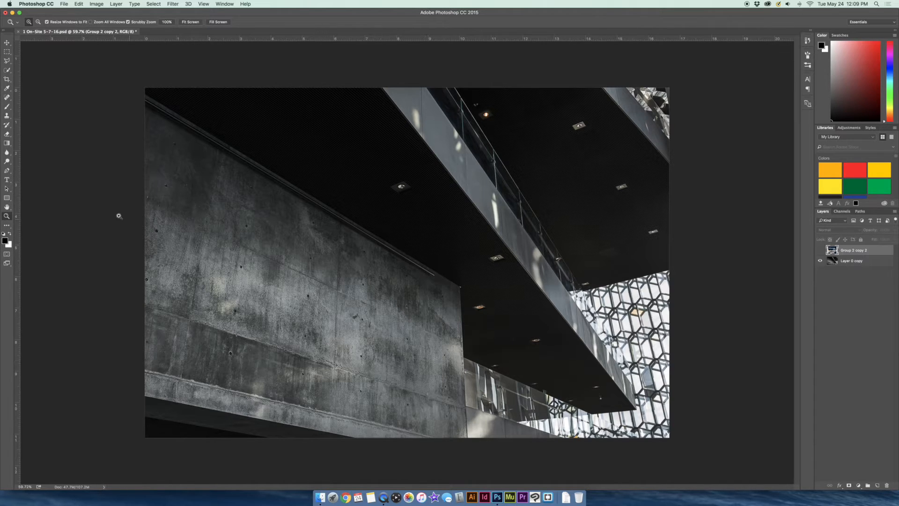
{"action": "mouse_move", "coordinate": [222, 296]}
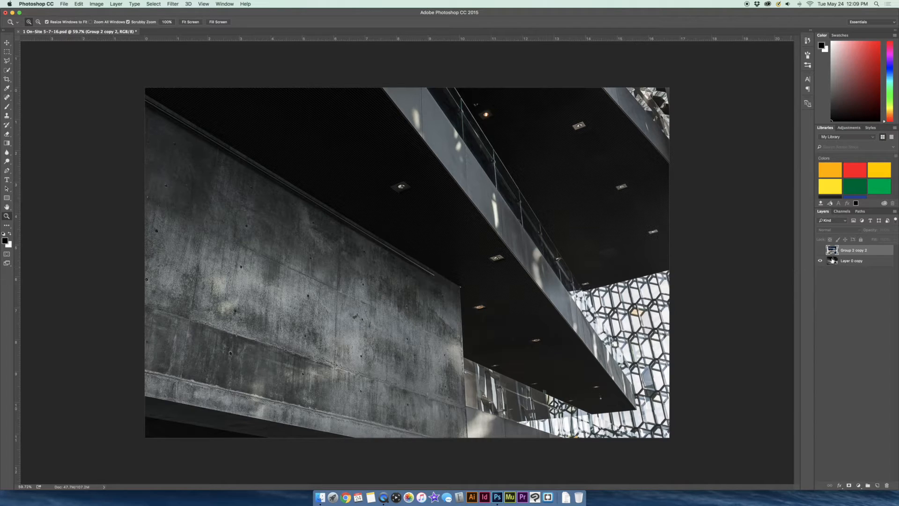
{"action": "left_click", "coordinate": [819, 250]}
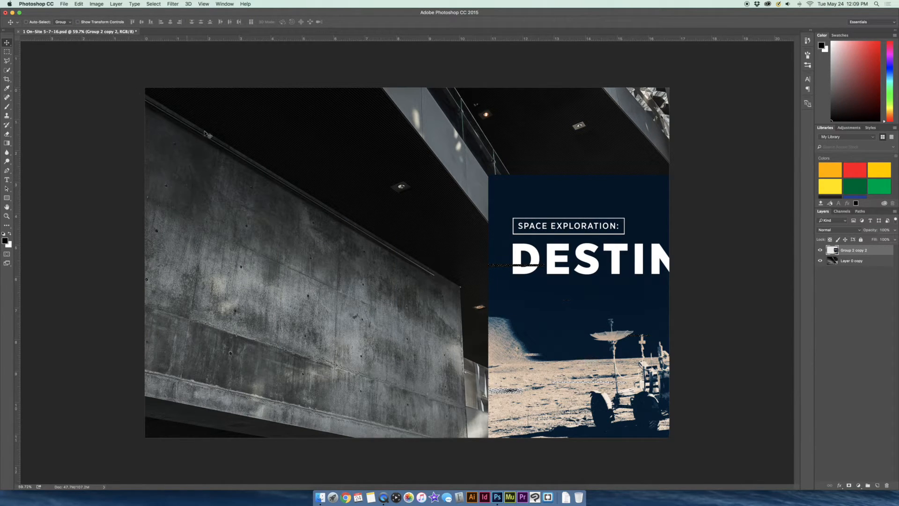
{"action": "mouse_move", "coordinate": [404, 440]}
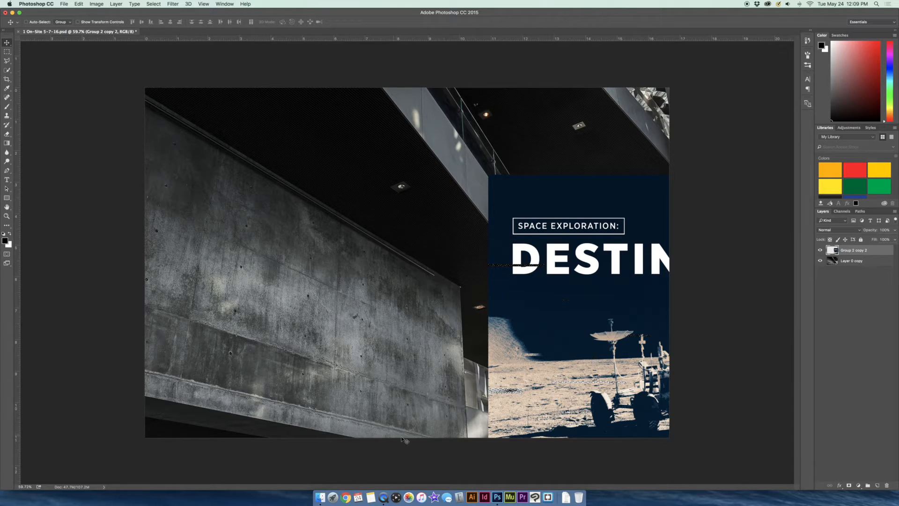
Hide the Destination Moon poster group again
{"action": "left_click", "coordinate": [820, 250]}
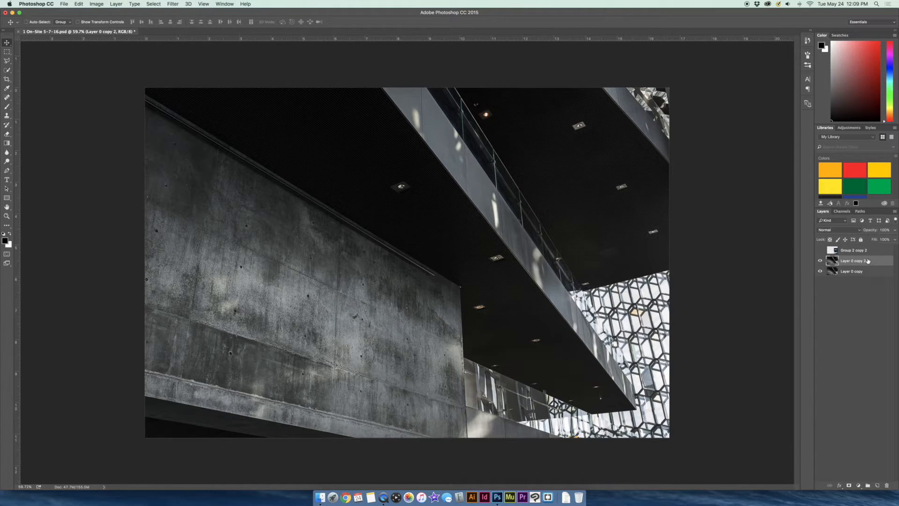
{"action": "mouse_move", "coordinate": [854, 261]}
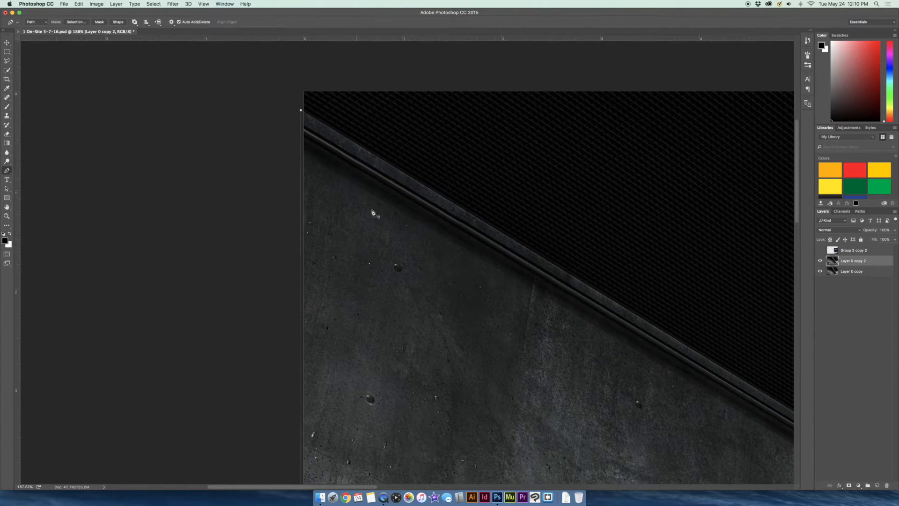
Turn the traced wall path into a selection with feather 0
{"action": "right_click", "coordinate": [372, 213]}
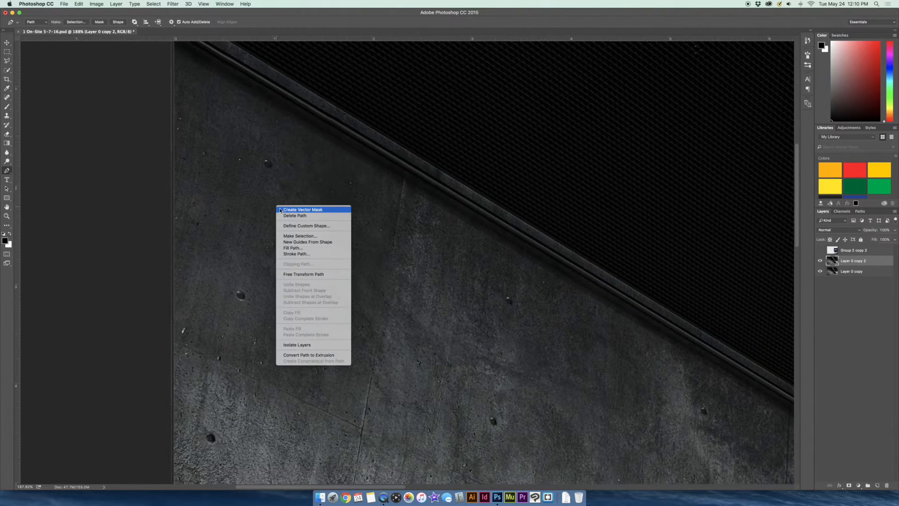
{"action": "left_click", "coordinate": [300, 235]}
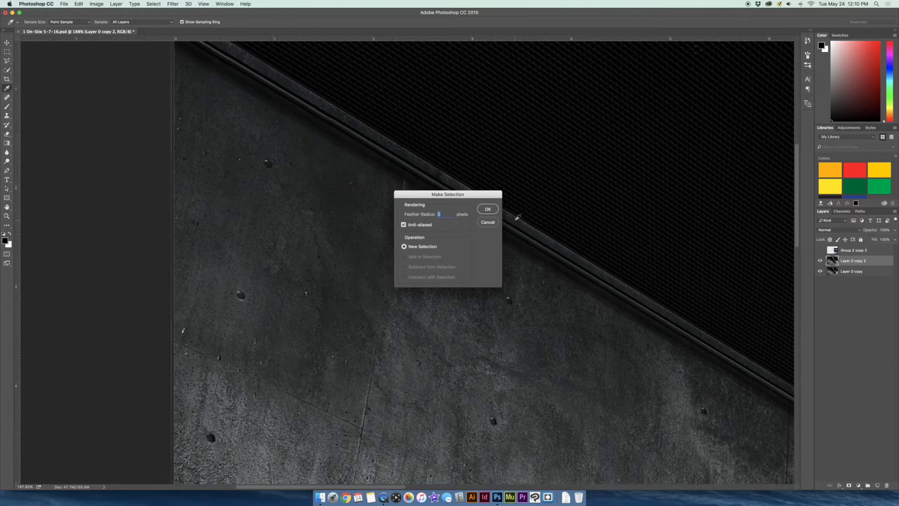
{"action": "left_click", "coordinate": [488, 208]}
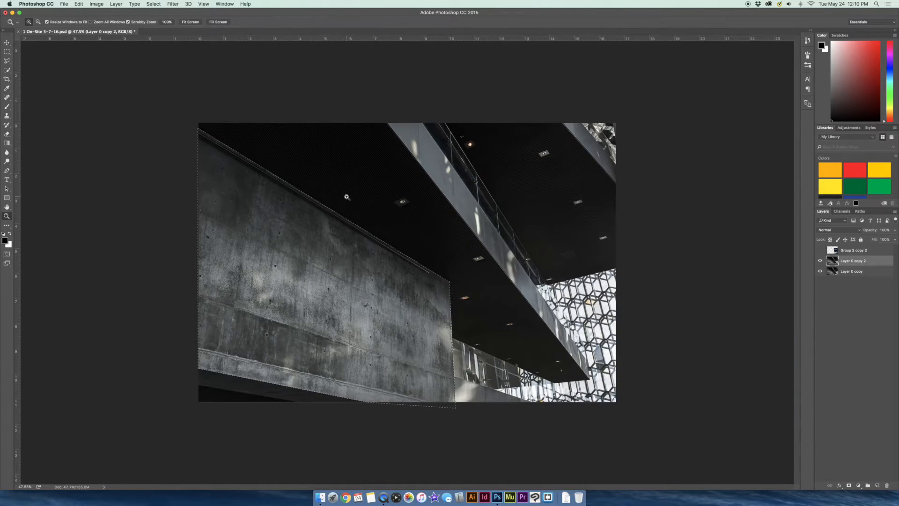
{"action": "mouse_move", "coordinate": [776, 210]}
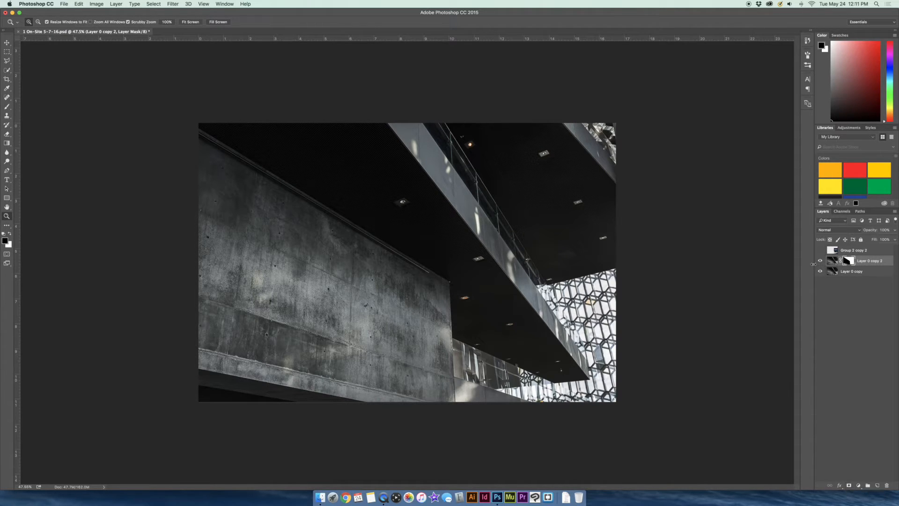
Rename the wall layers Background and Mask, and toggle Background's visibility
{"action": "left_click", "coordinate": [820, 271]}
{"action": "type", "text": "Backgrou"}
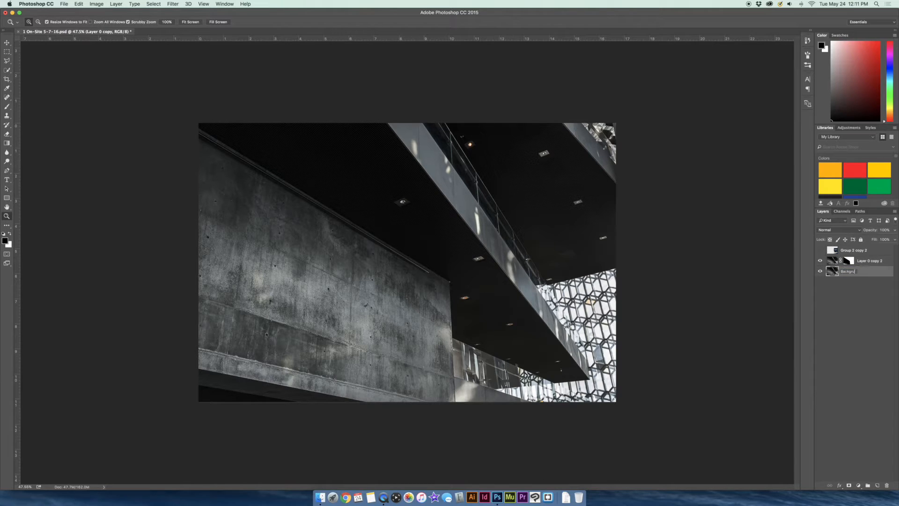
{"action": "left_click", "coordinate": [851, 271]}
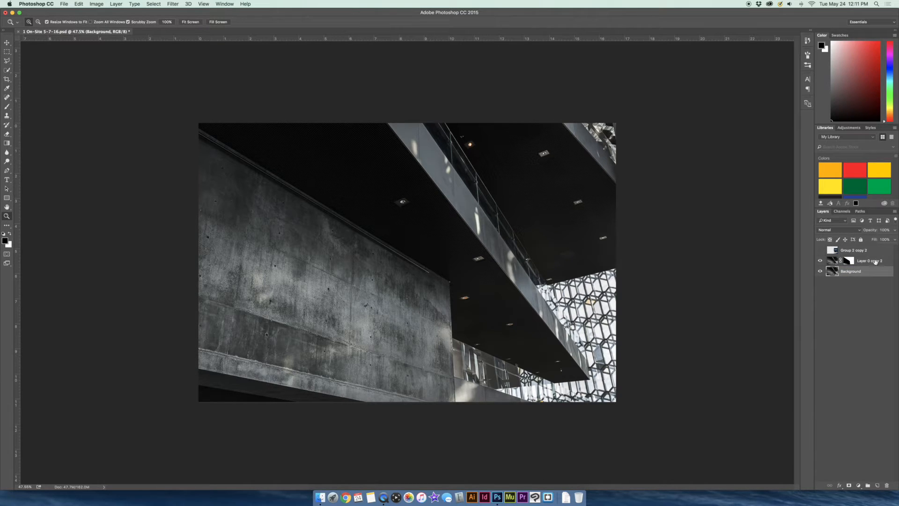
{"action": "left_click", "coordinate": [848, 260]}
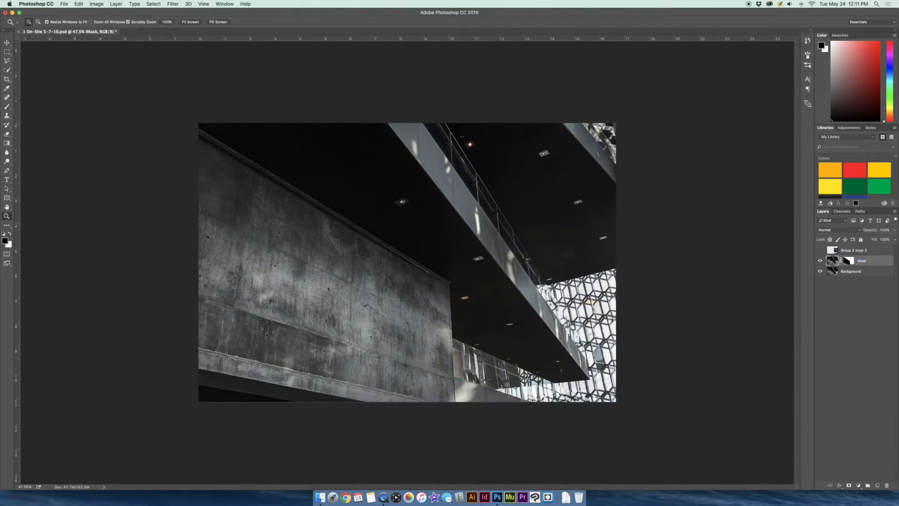
{"action": "left_click", "coordinate": [820, 271]}
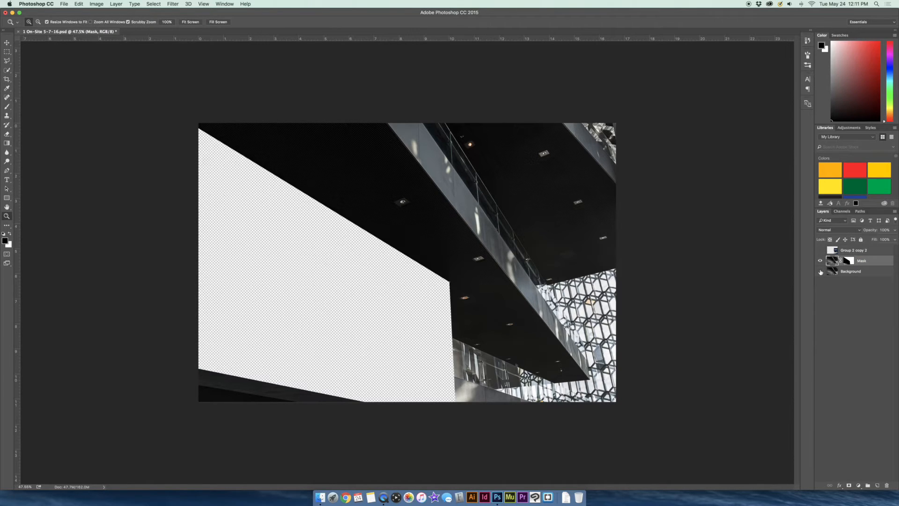
{"action": "left_click", "coordinate": [820, 272]}
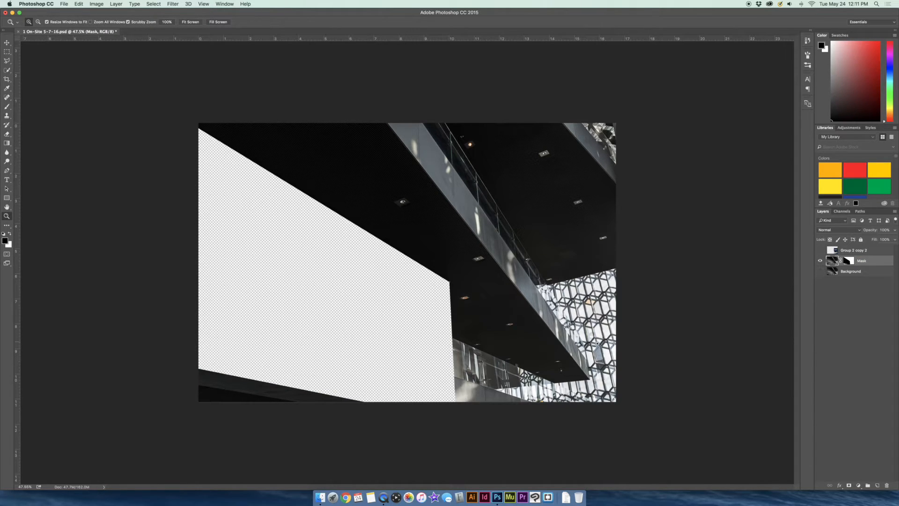
{"action": "mouse_move", "coordinate": [760, 161]}
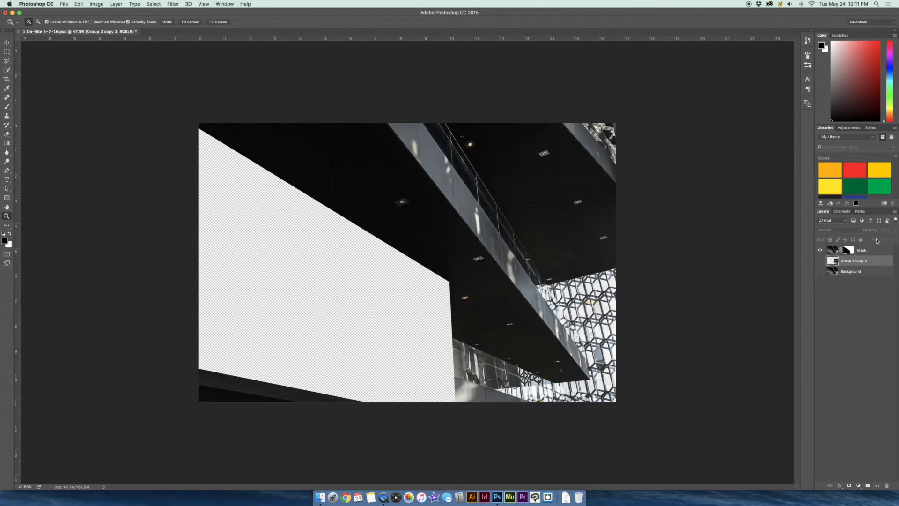
Rename the poster group to Design and turn on Design and Background visibility
{"action": "double_click", "coordinate": [854, 260]}
{"action": "type", "text": "Design"}
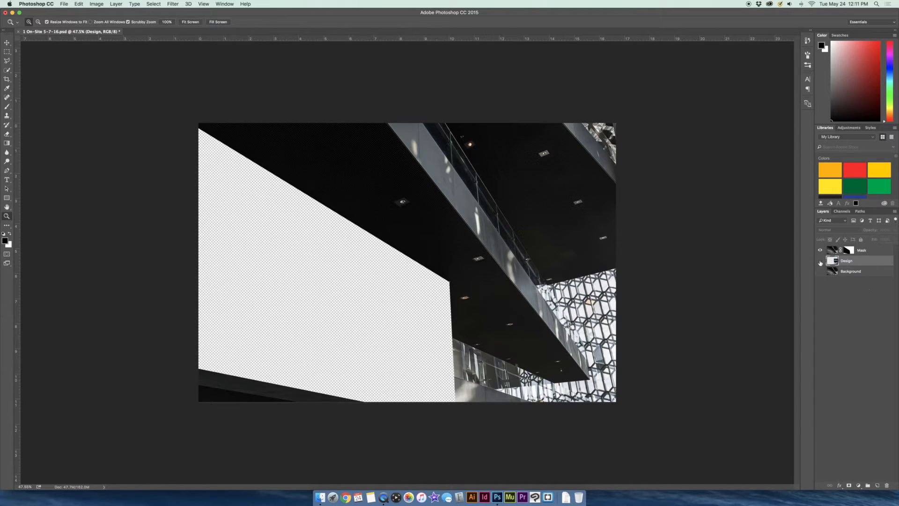
{"action": "left_click", "coordinate": [847, 260]}
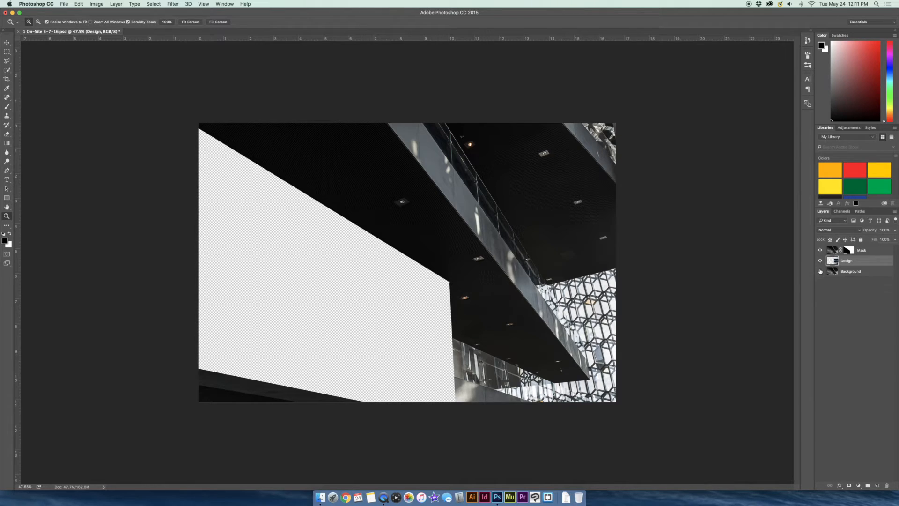
{"action": "left_click", "coordinate": [8, 42]}
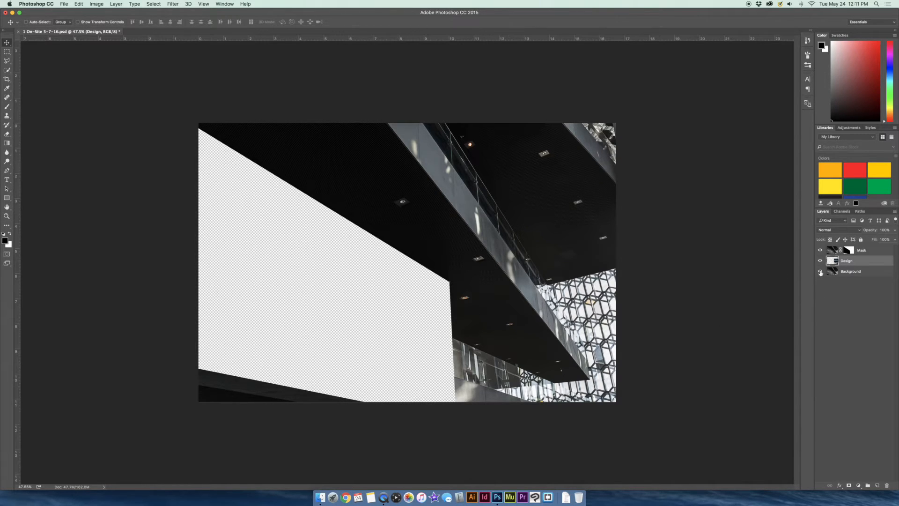
{"action": "left_click", "coordinate": [820, 271]}
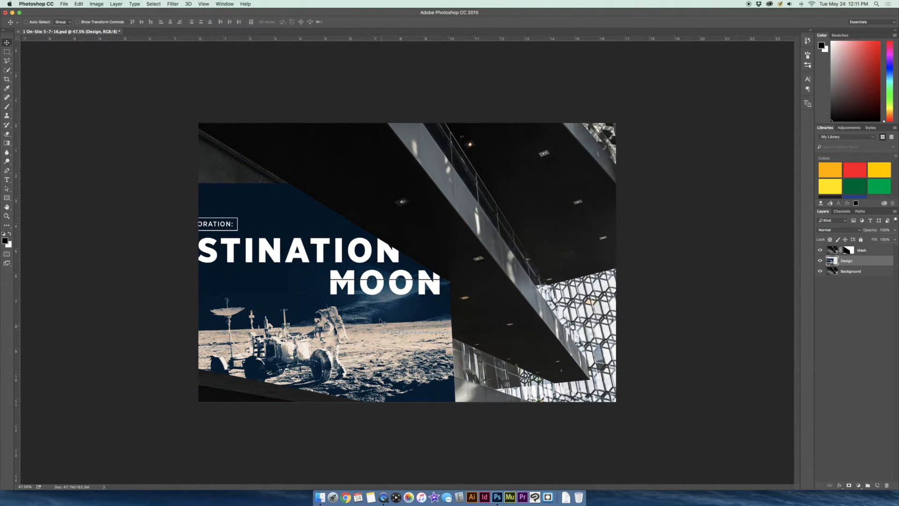
{"action": "mouse_move", "coordinate": [466, 235]}
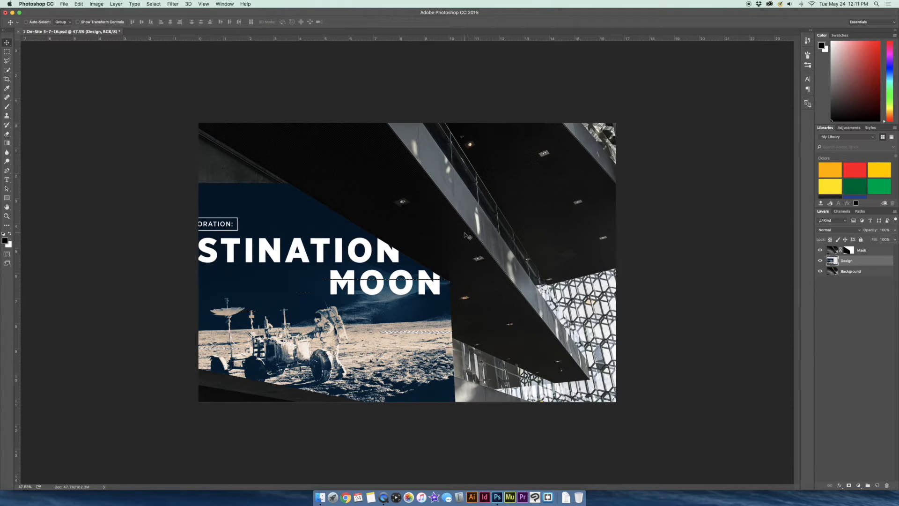
{"action": "mouse_move", "coordinate": [469, 285]}
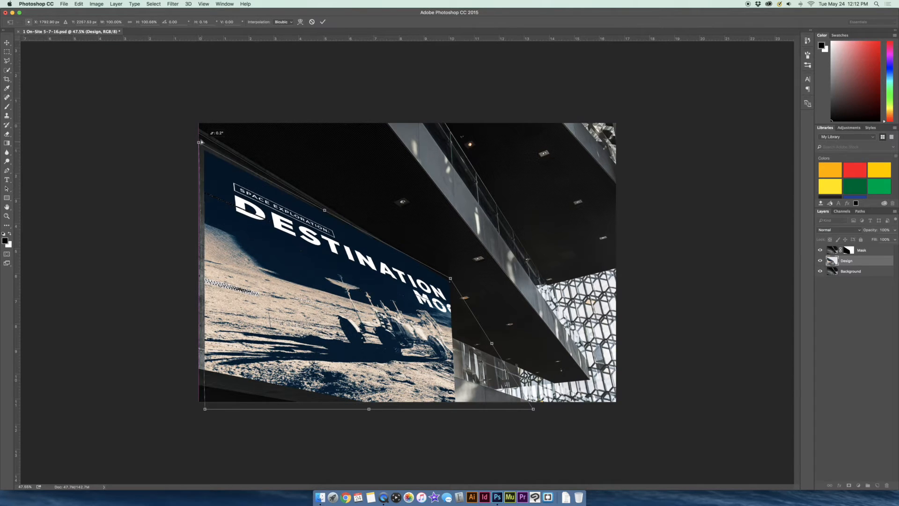
Drag the poster's corner handle to match the wall's slanted perspective
{"action": "left_click_drag", "start_coordinate": [200, 142], "coordinate": [200, 128]}
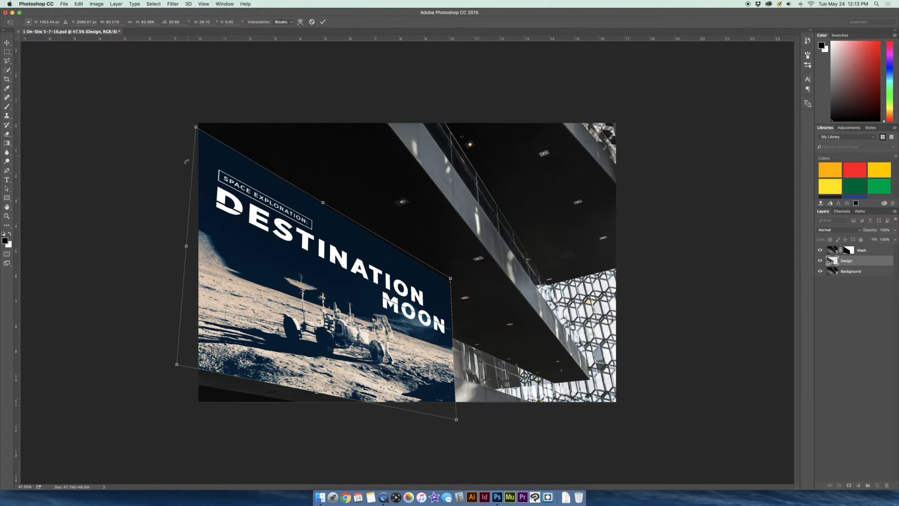
{"action": "mouse_move", "coordinate": [194, 176]}
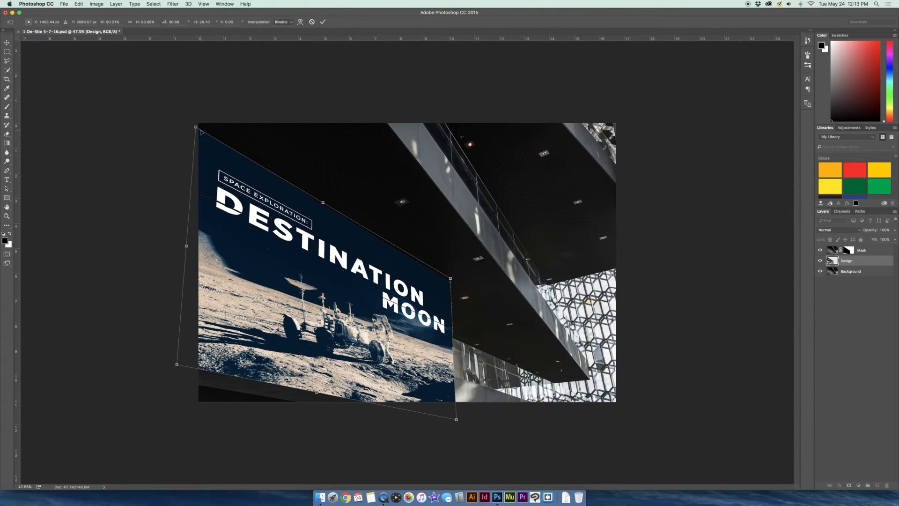
{"action": "mouse_move", "coordinate": [152, 370]}
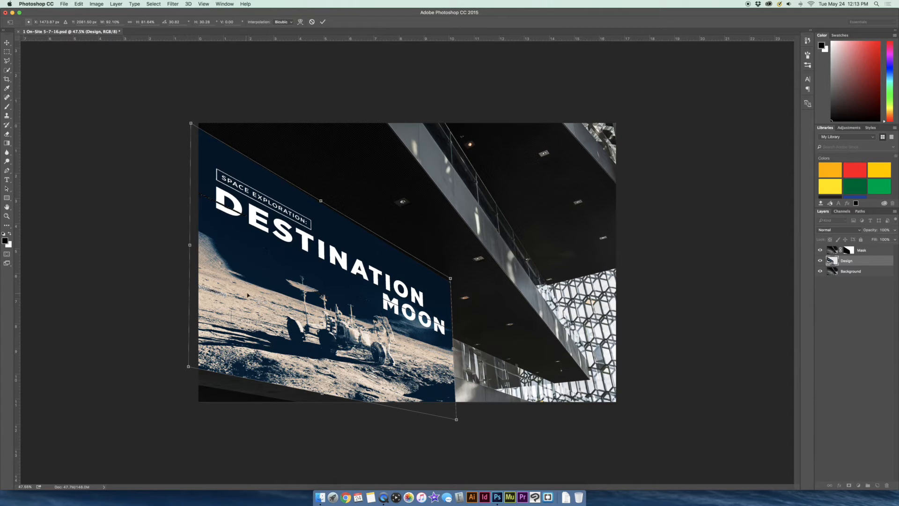
{"action": "mouse_move", "coordinate": [430, 281]}
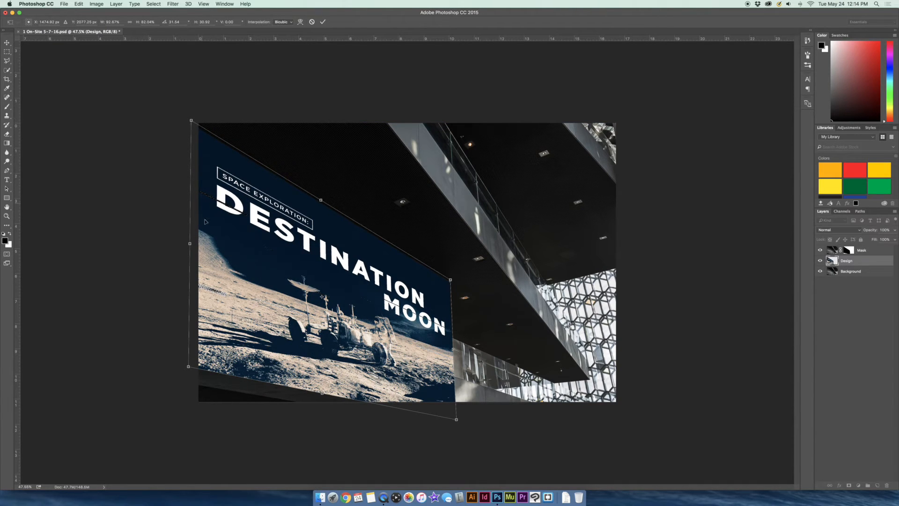
{"action": "mouse_move", "coordinate": [238, 255]}
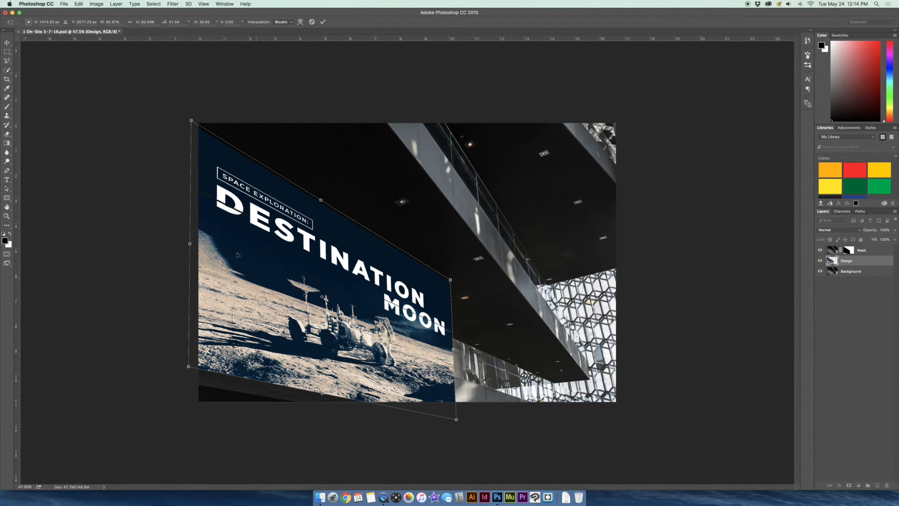
{"action": "mouse_move", "coordinate": [438, 357]}
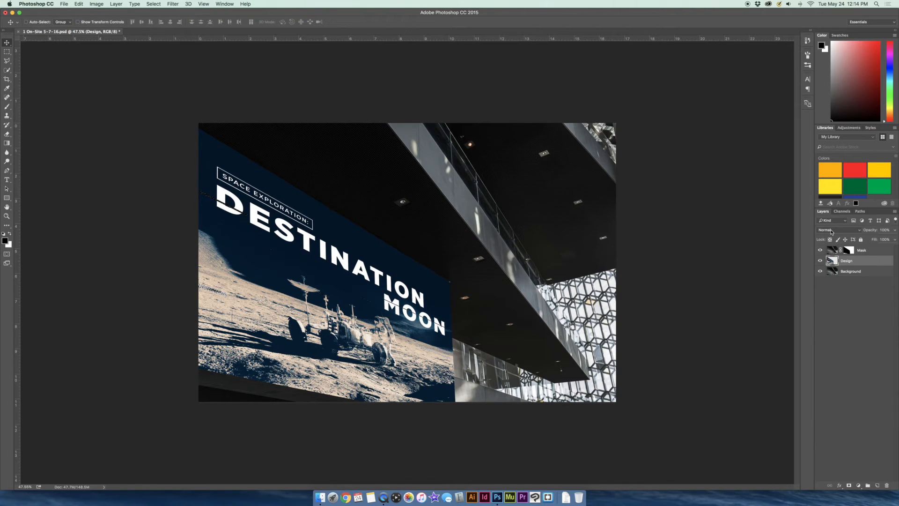
Set the Design layer to Overlay, compare it with Normal, then return to Overlay
{"action": "left_click", "coordinate": [837, 229]}
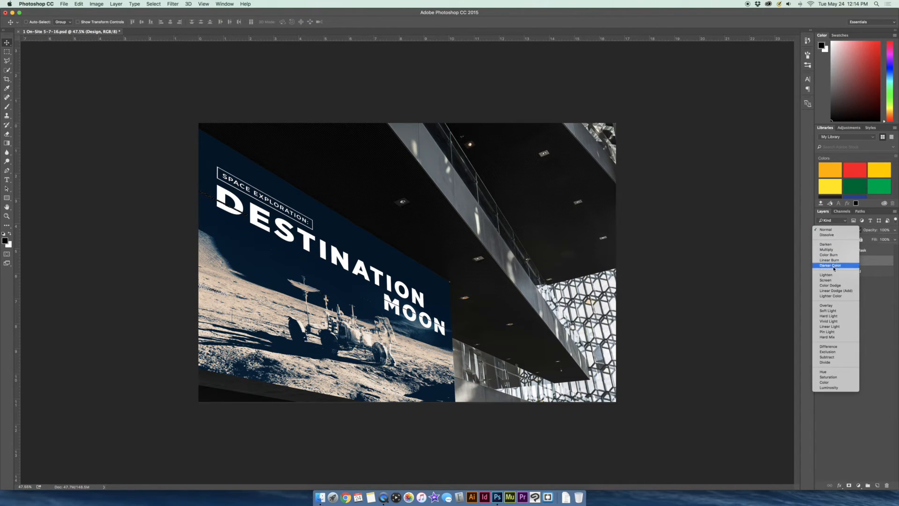
{"action": "left_click", "coordinate": [826, 304]}
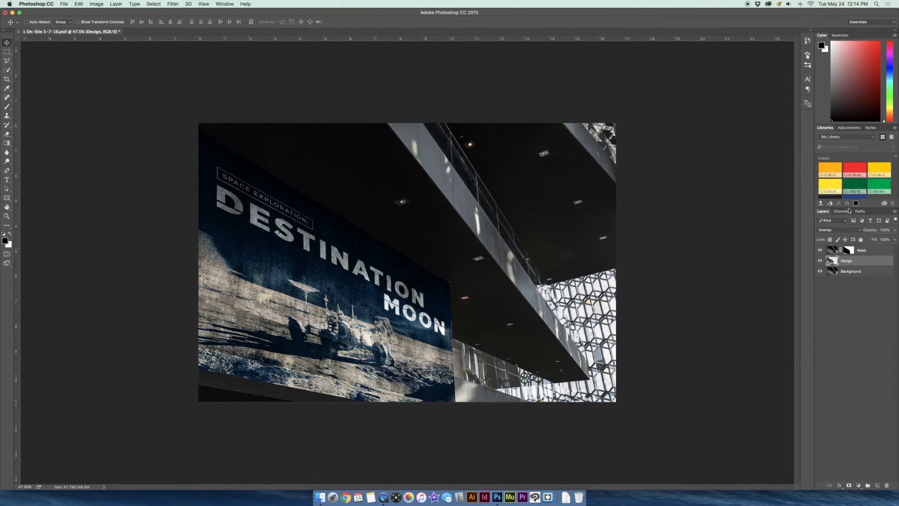
{"action": "left_click", "coordinate": [836, 229]}
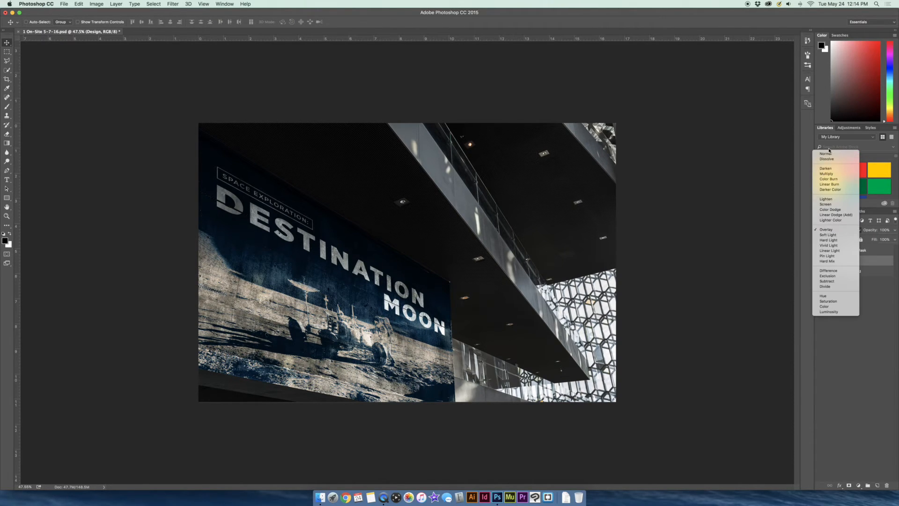
{"action": "left_click", "coordinate": [826, 153]}
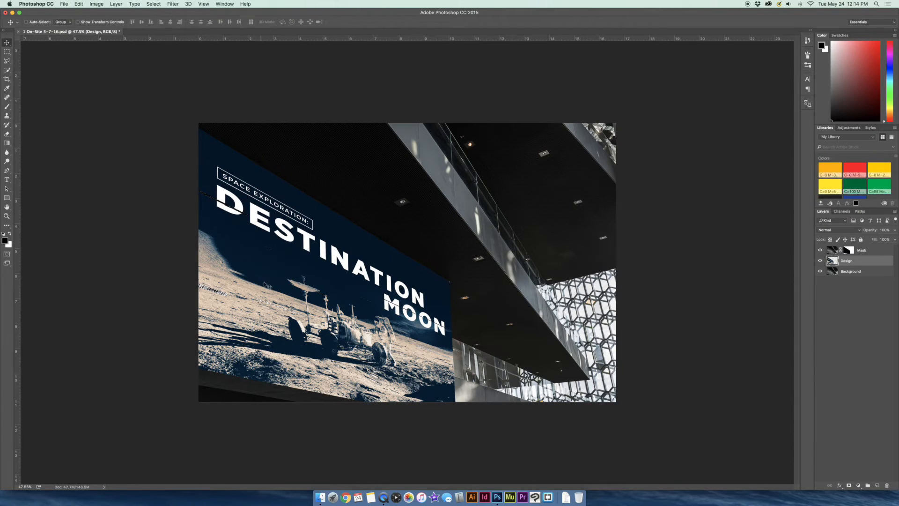
{"action": "left_click", "coordinate": [840, 230]}
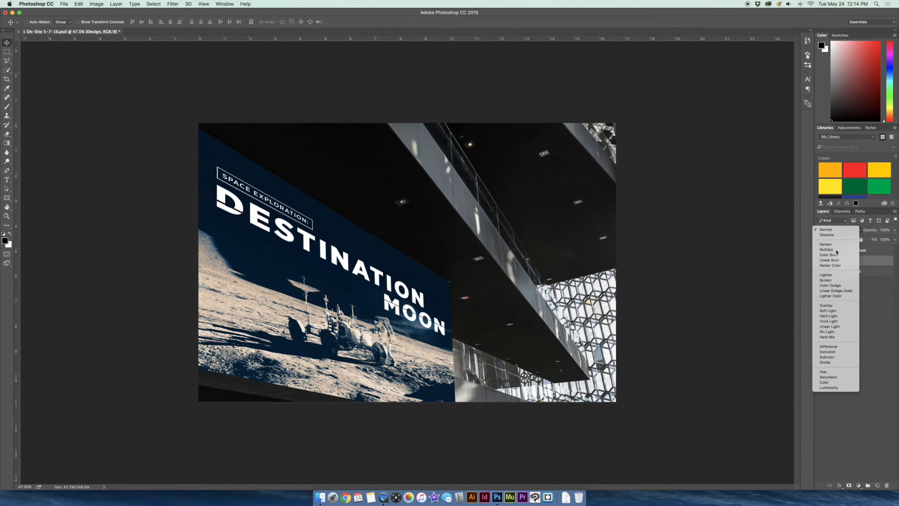
{"action": "left_click", "coordinate": [827, 304]}
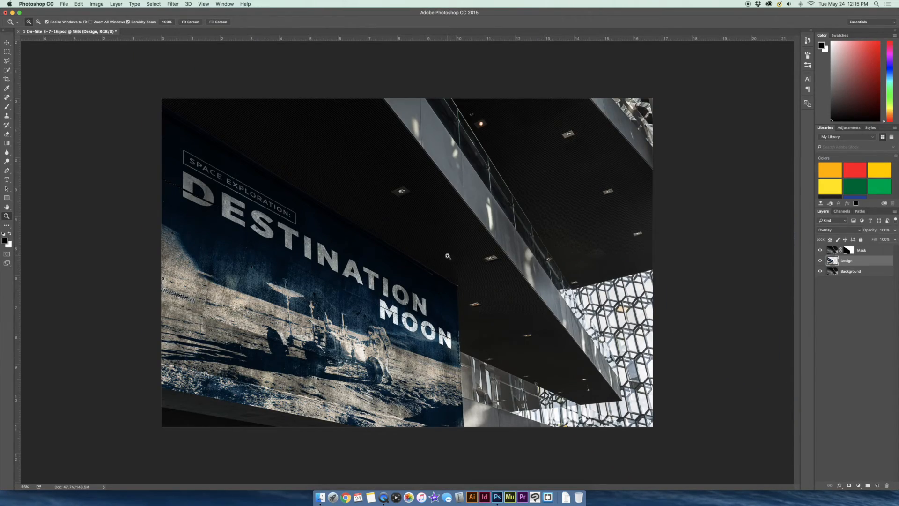
{"action": "left_click", "coordinate": [7, 42]}
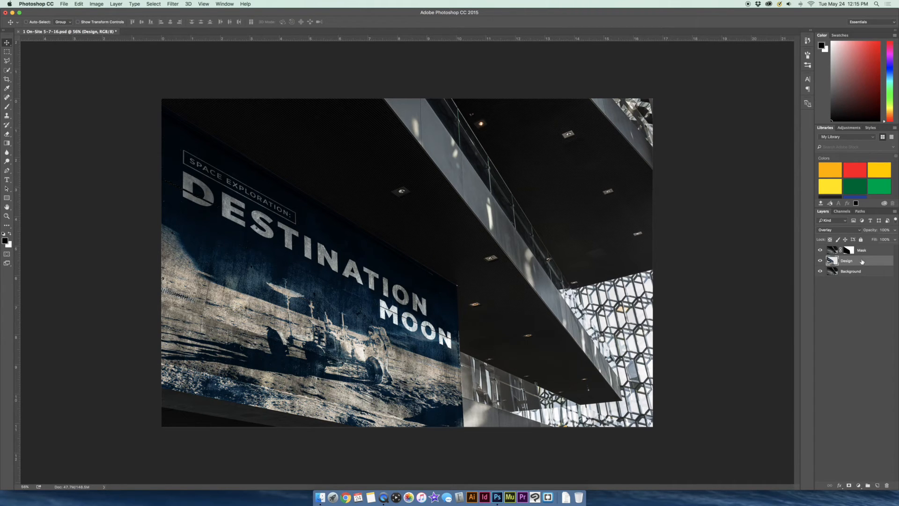
Add a reversed Overlay Gradient Overlay at 90° and low opacity to the Design layer
{"action": "double_click", "coordinate": [846, 260]}
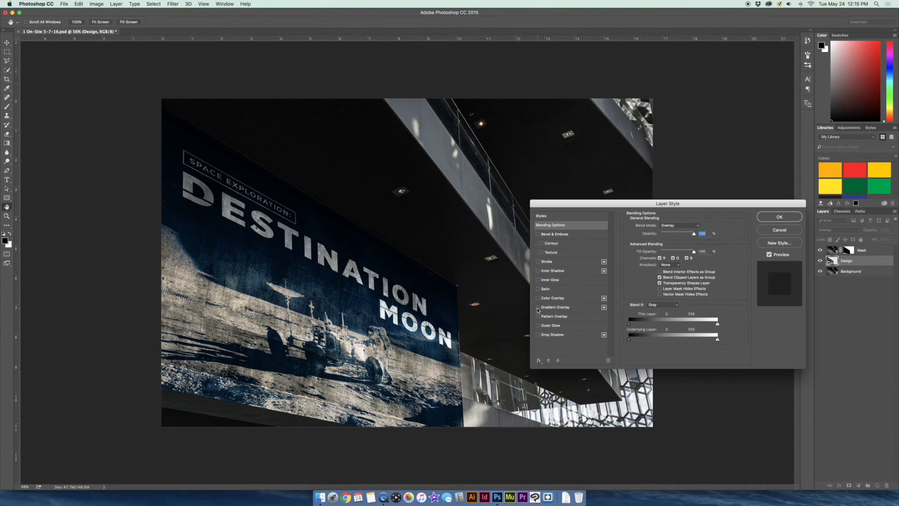
{"action": "left_click", "coordinate": [538, 307]}
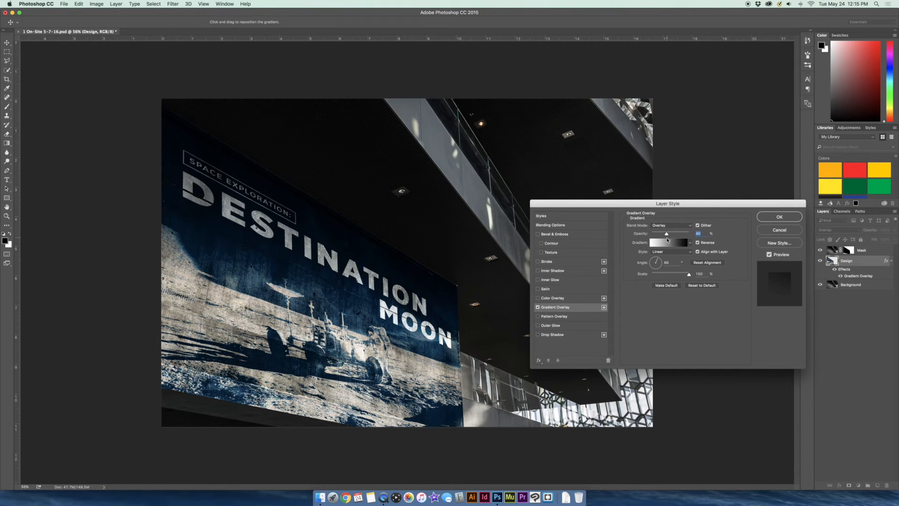
{"action": "left_click", "coordinate": [668, 242]}
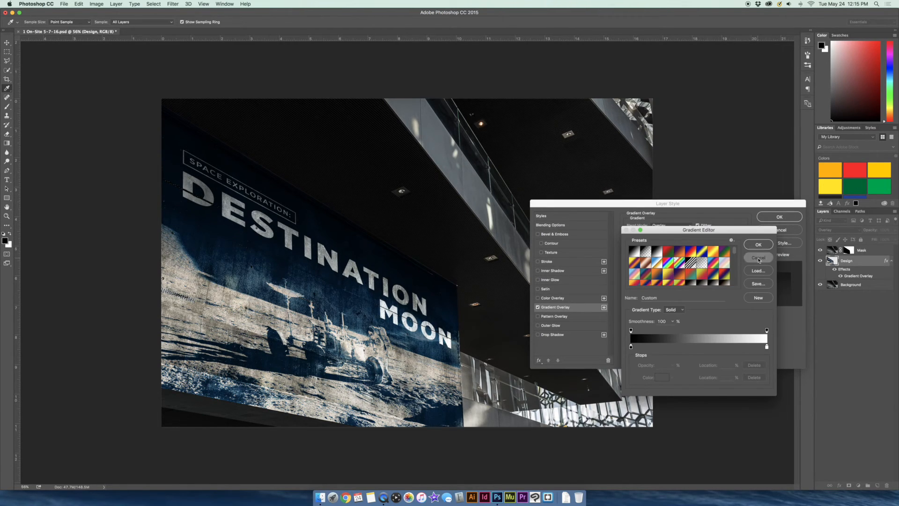
{"action": "left_click", "coordinate": [758, 244]}
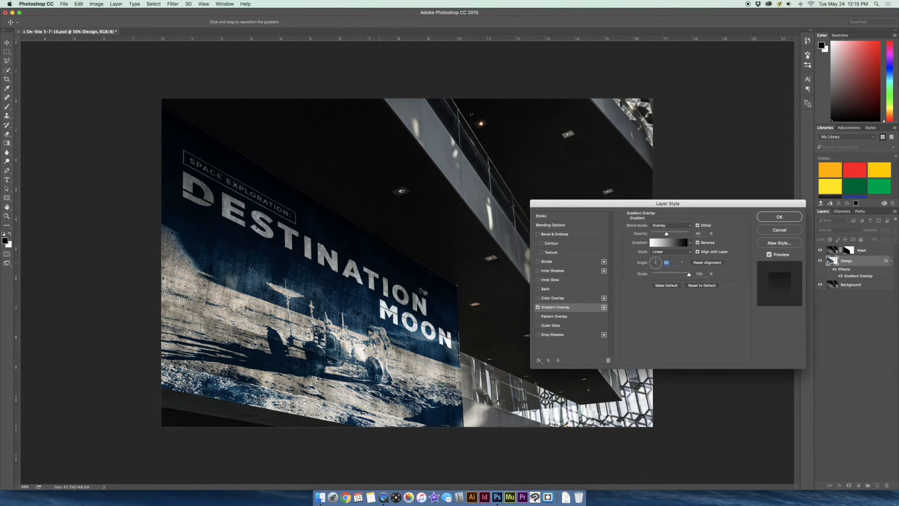
{"action": "mouse_move", "coordinate": [326, 240]}
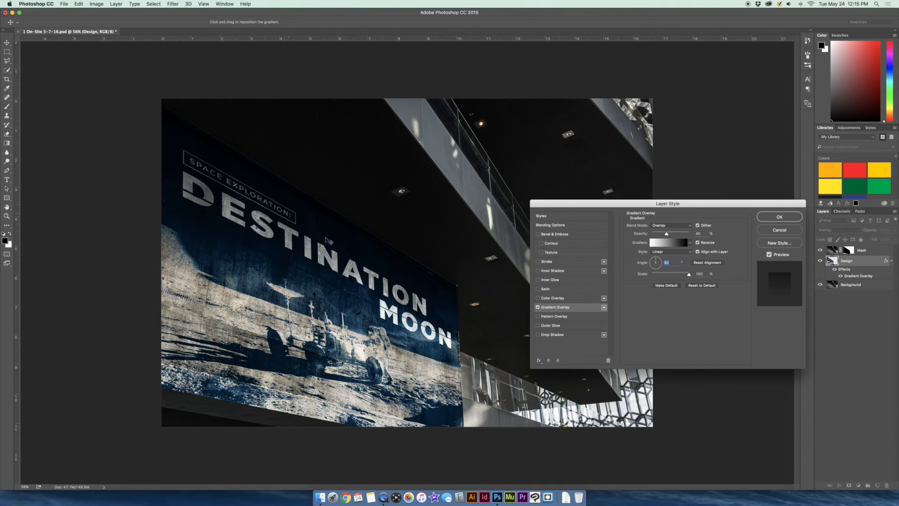
{"action": "mouse_move", "coordinate": [442, 172]}
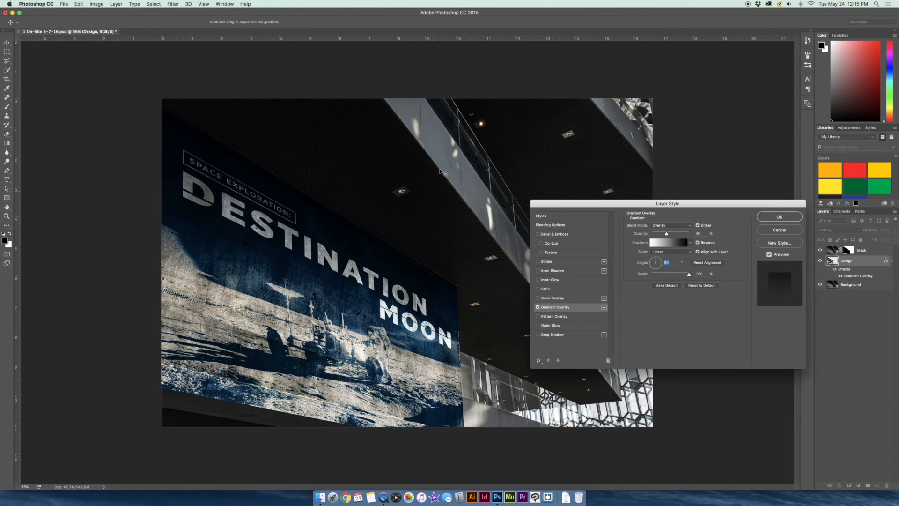
{"action": "mouse_move", "coordinate": [404, 191]}
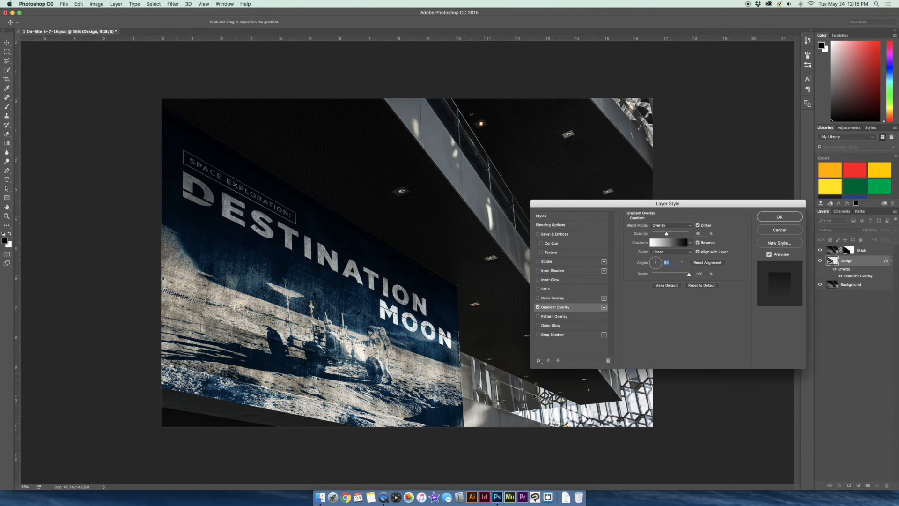
{"action": "mouse_move", "coordinate": [639, 410]}
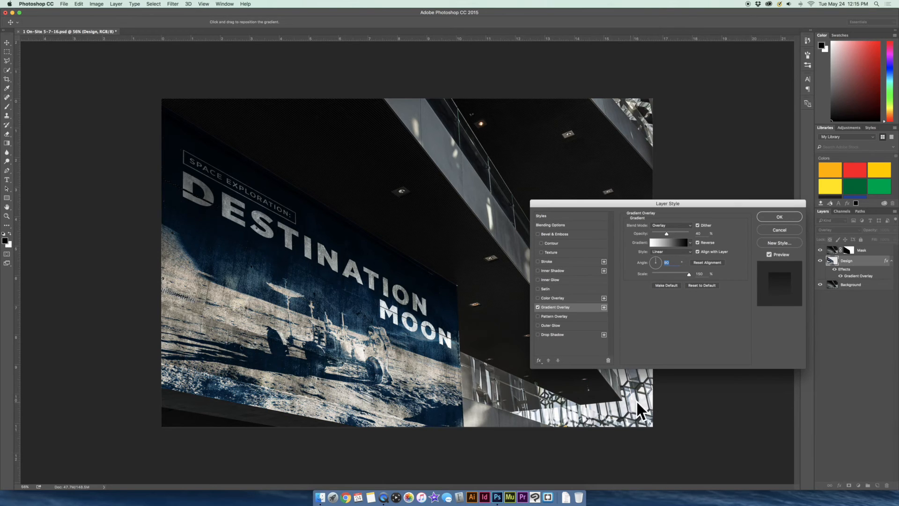
{"action": "mouse_move", "coordinate": [541, 360]}
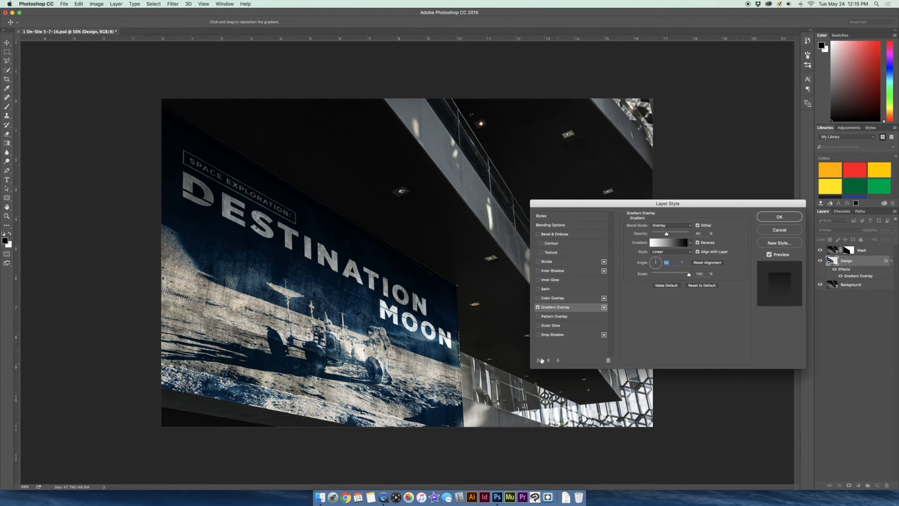
{"action": "mouse_move", "coordinate": [662, 292]}
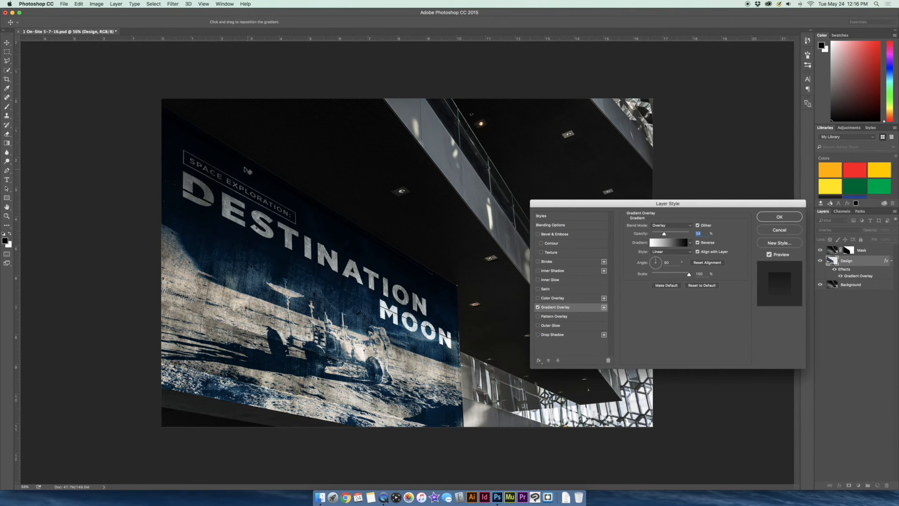
{"action": "mouse_move", "coordinate": [281, 191]}
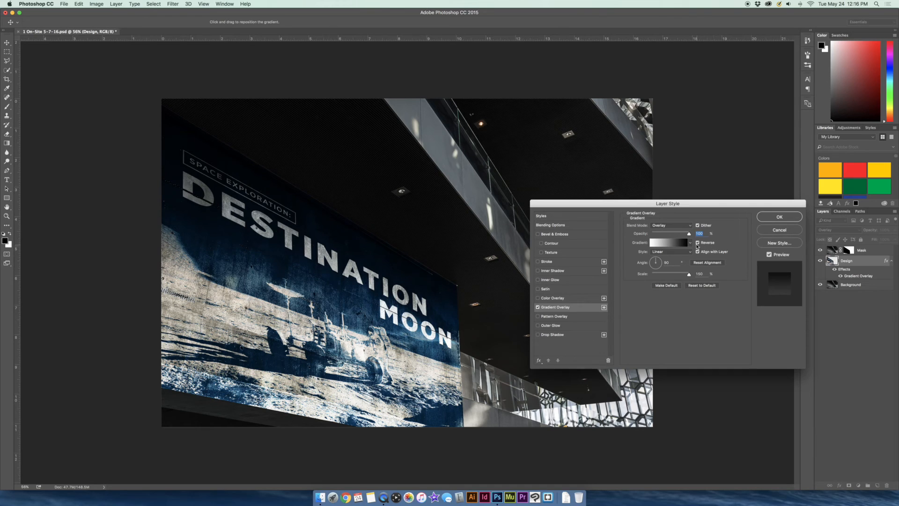
{"action": "mouse_move", "coordinate": [671, 235]}
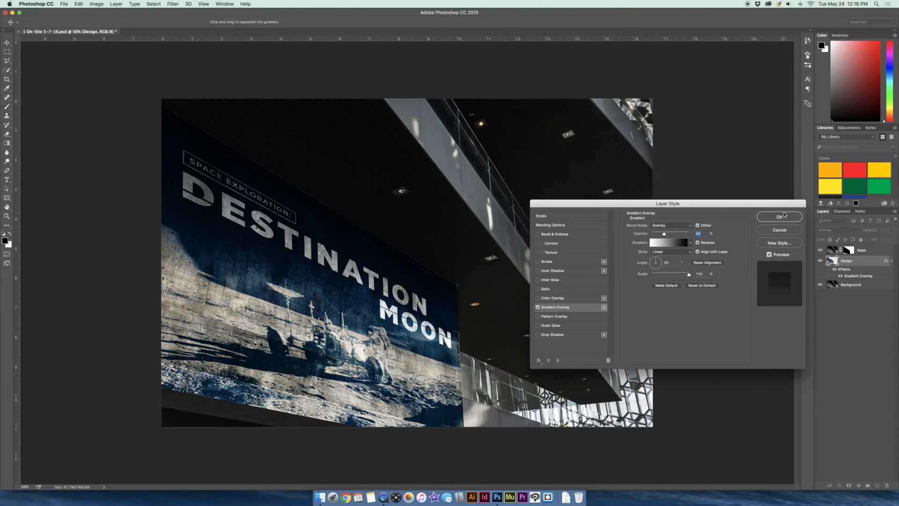
{"action": "left_click", "coordinate": [779, 216]}
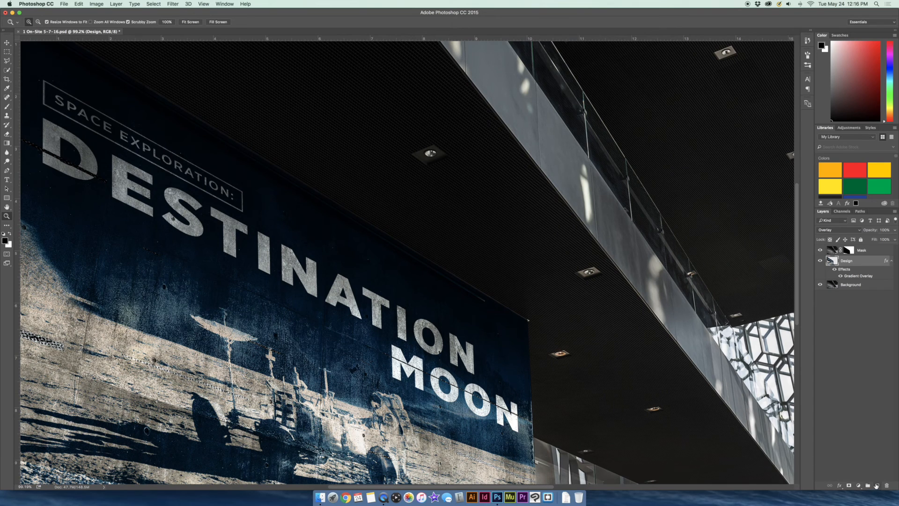
Create Layer 1 above Design, pick the Brush tool, and set Multiply blending
{"action": "right_click", "coordinate": [847, 260]}
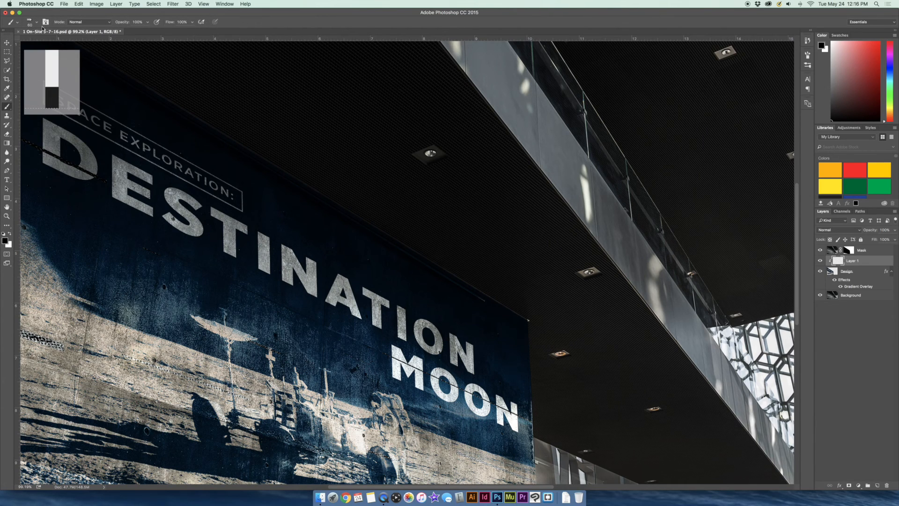
{"action": "left_click", "coordinate": [38, 22]}
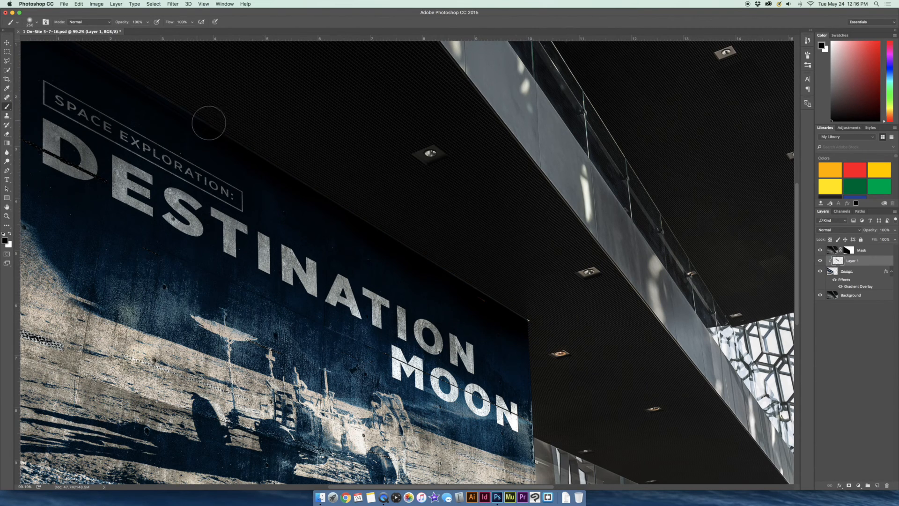
{"action": "left_click", "coordinate": [838, 229]}
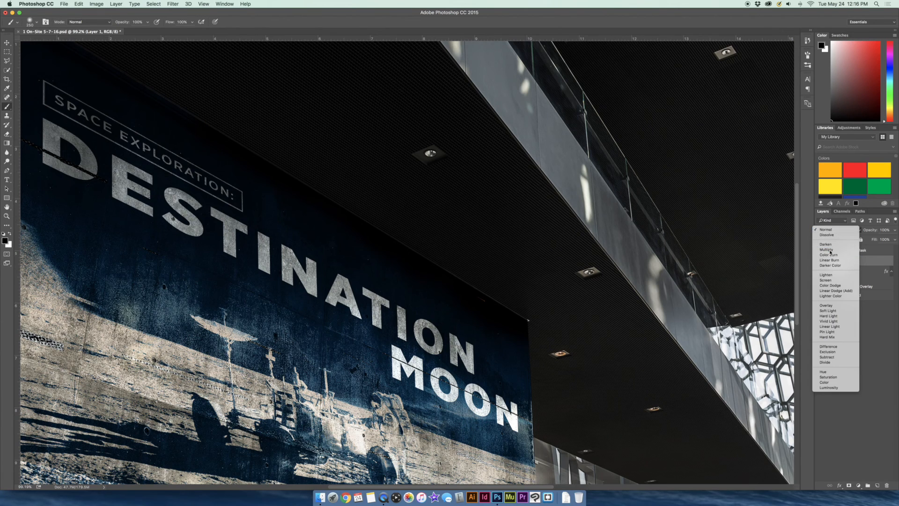
{"action": "left_click", "coordinate": [827, 250]}
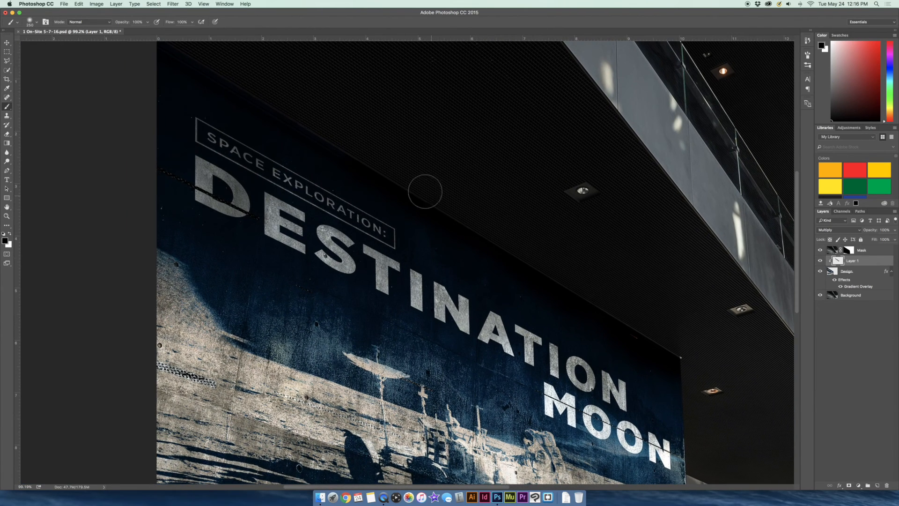
{"action": "mouse_move", "coordinate": [244, 84]}
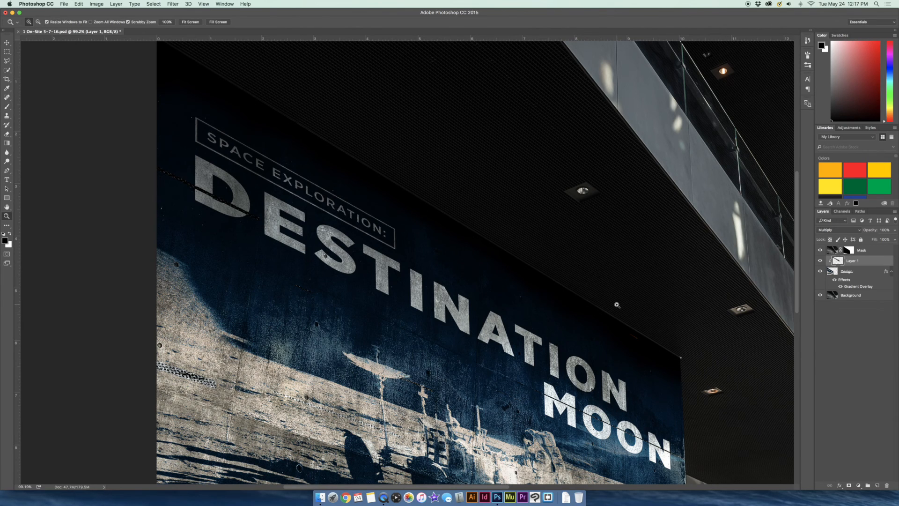
{"action": "left_click", "coordinate": [190, 22]}
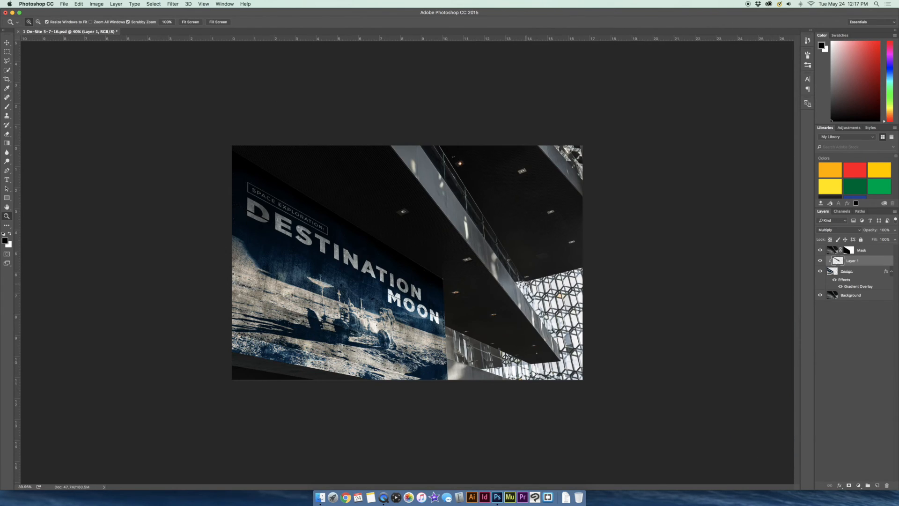
Hide Layer 1 and zoom back out to view the whole image
{"action": "left_click", "coordinate": [820, 260]}
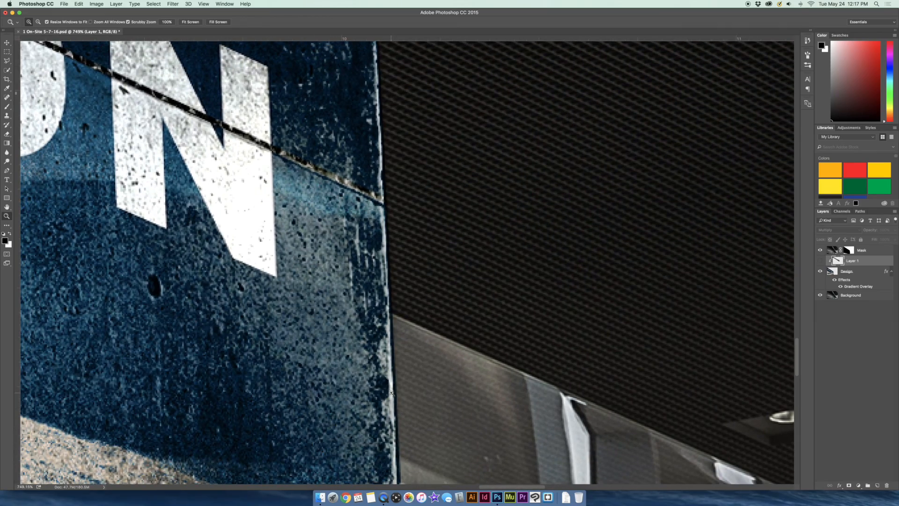
{"action": "mouse_move", "coordinate": [397, 394]}
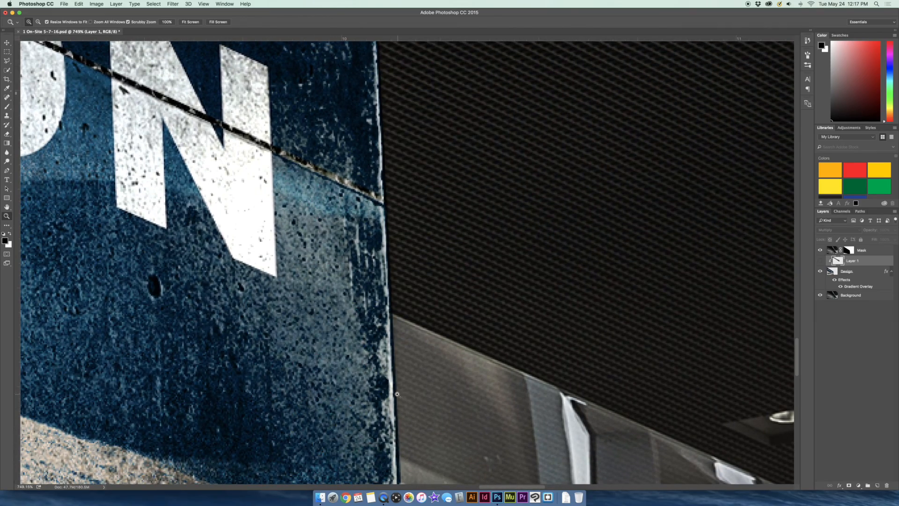
{"action": "left_click", "coordinate": [189, 22]}
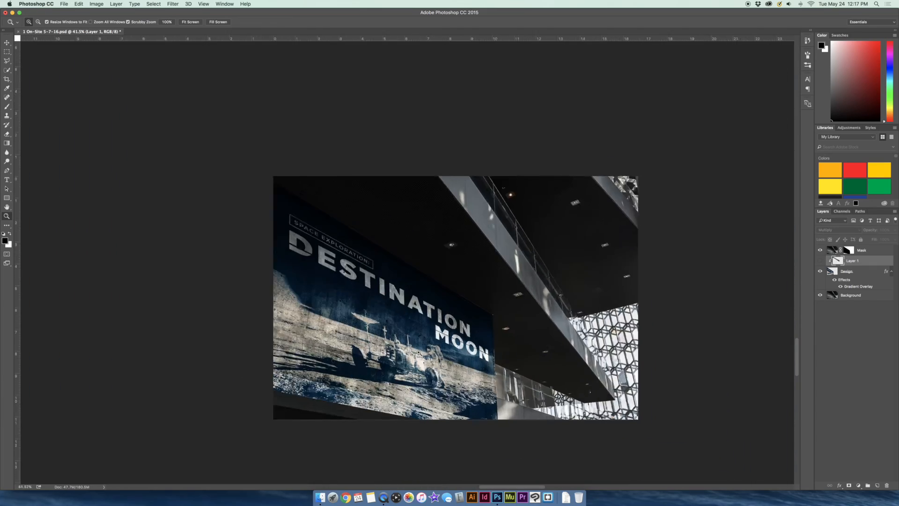